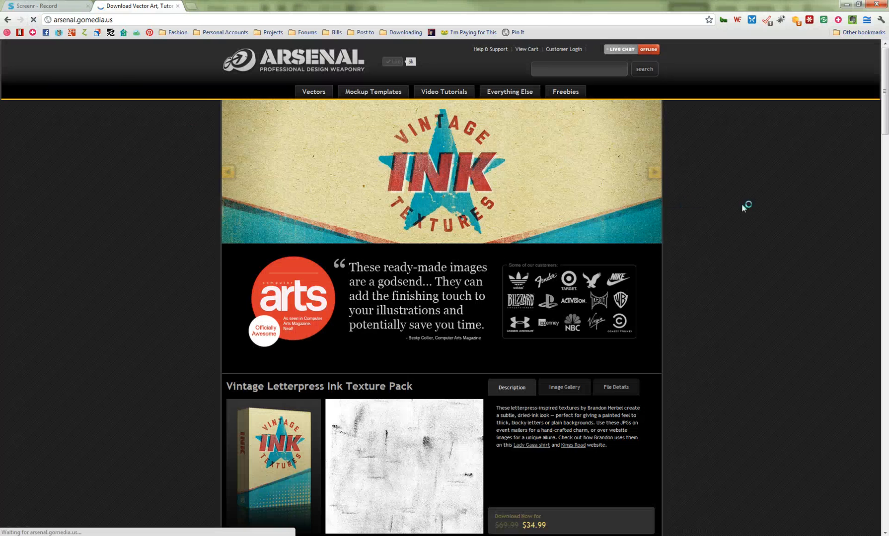
Scroll to the Vintage Letterpress Ink Texture Pack and show its image gallery
scroll(down, 3)
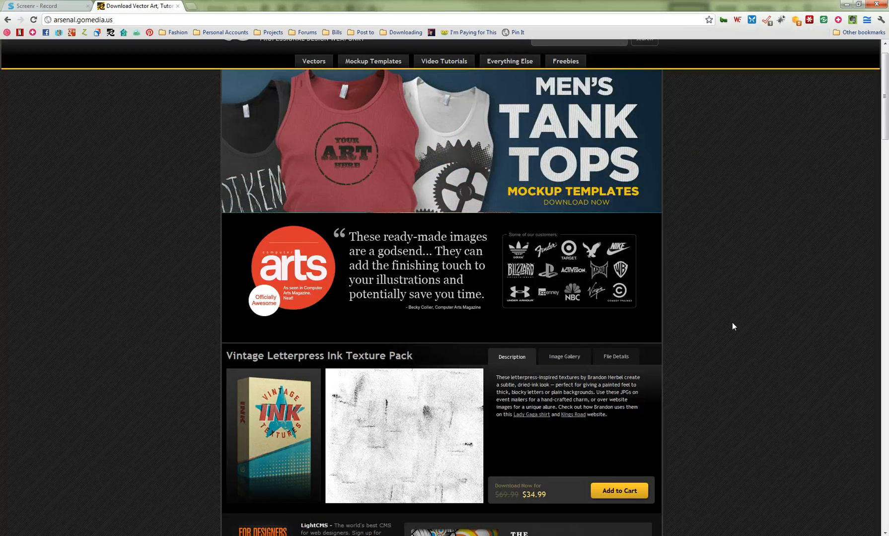
scroll(down, 3)
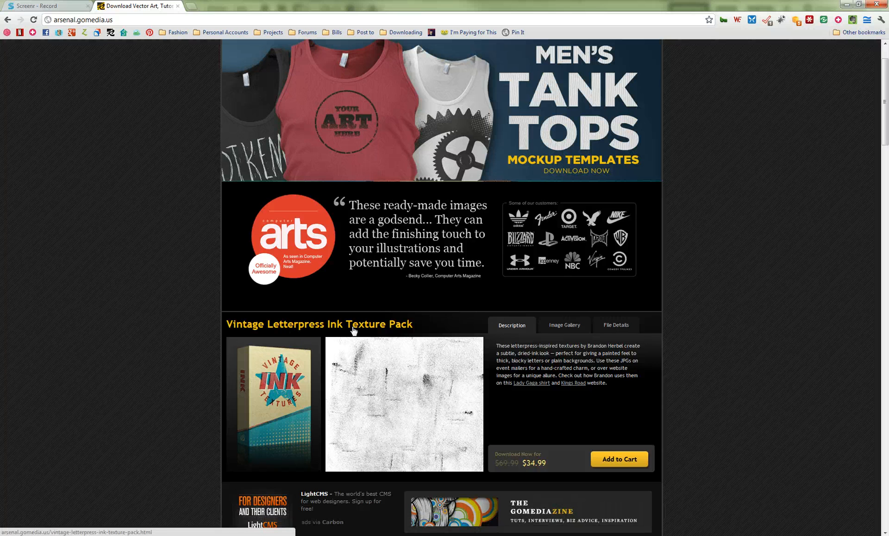
scroll(up, 3)
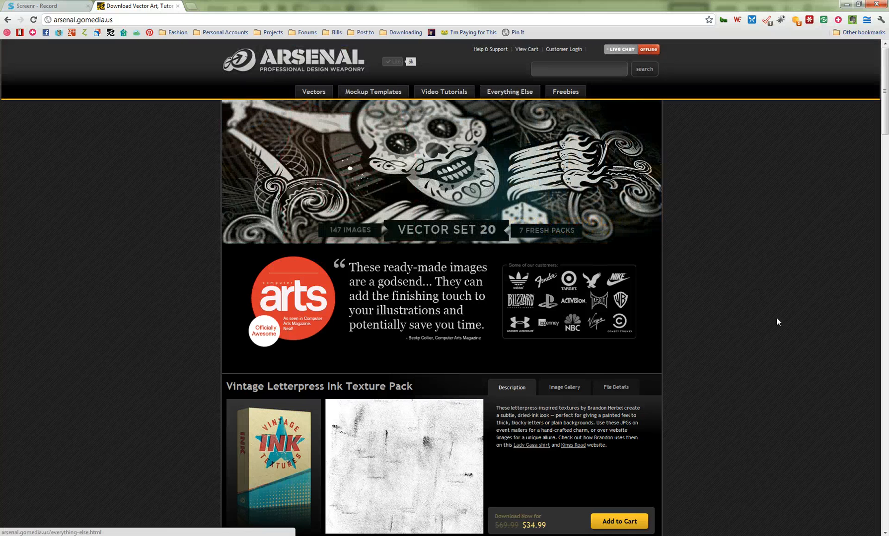
scroll(down, 3)
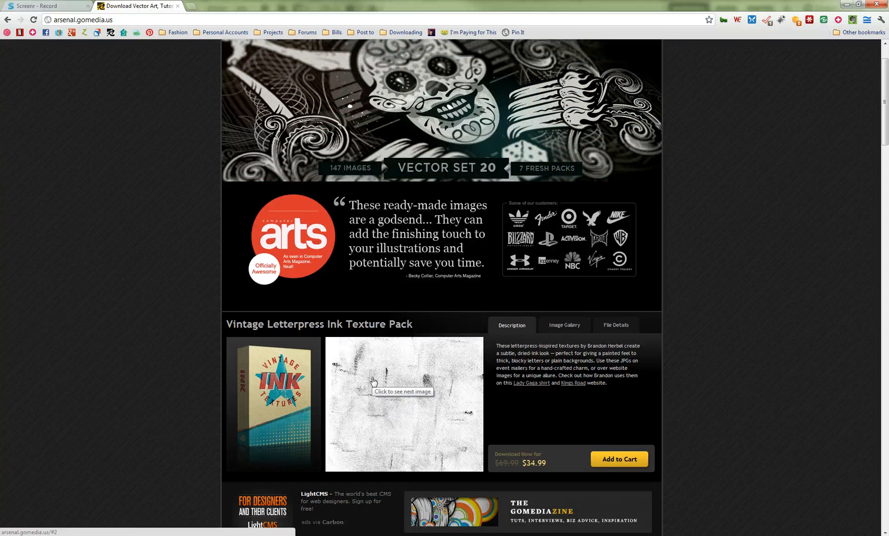
click(564, 325)
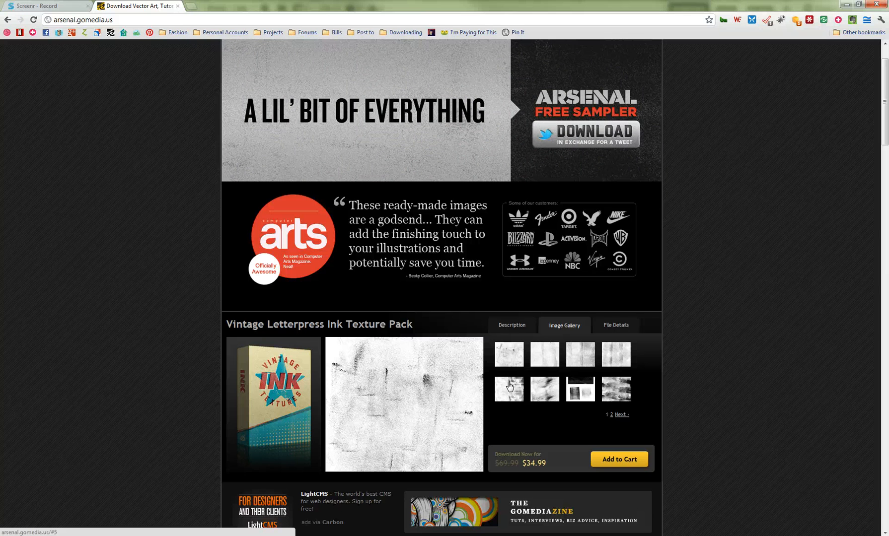
mouse_move(508, 335)
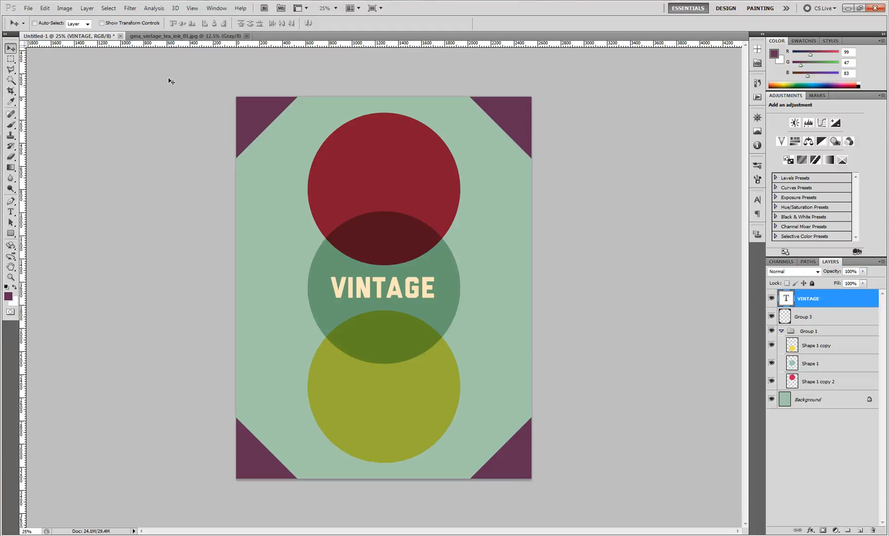
mouse_move(213, 67)
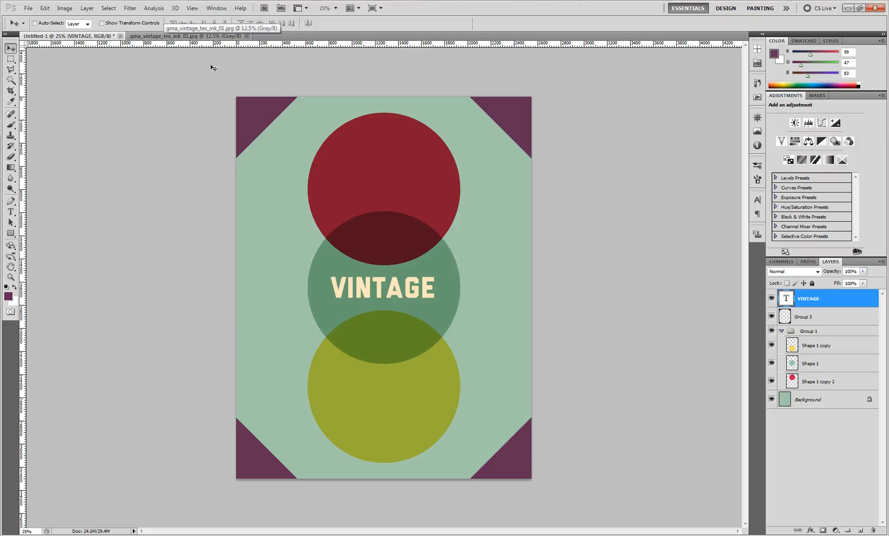
mouse_move(257, 135)
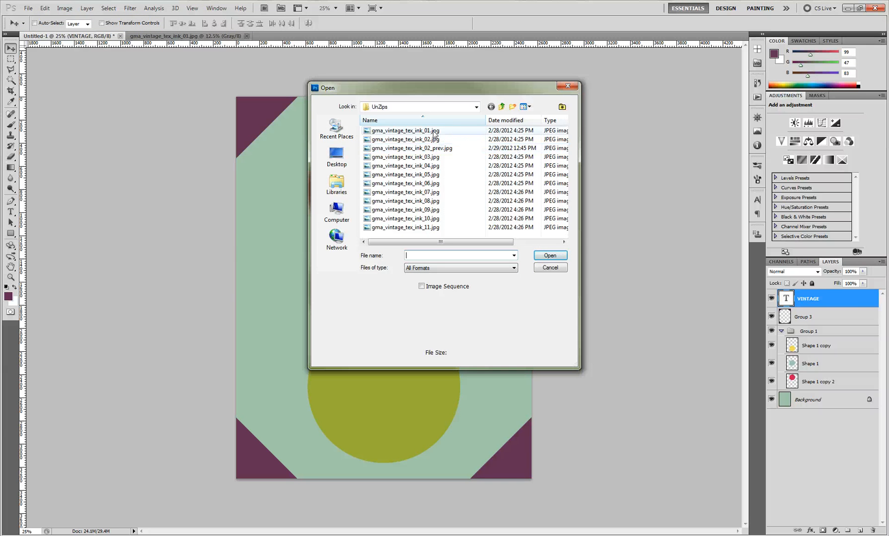
Preview the ink textures in UnZips and open gma_vintage_tex_ink_01.jpg
click(404, 192)
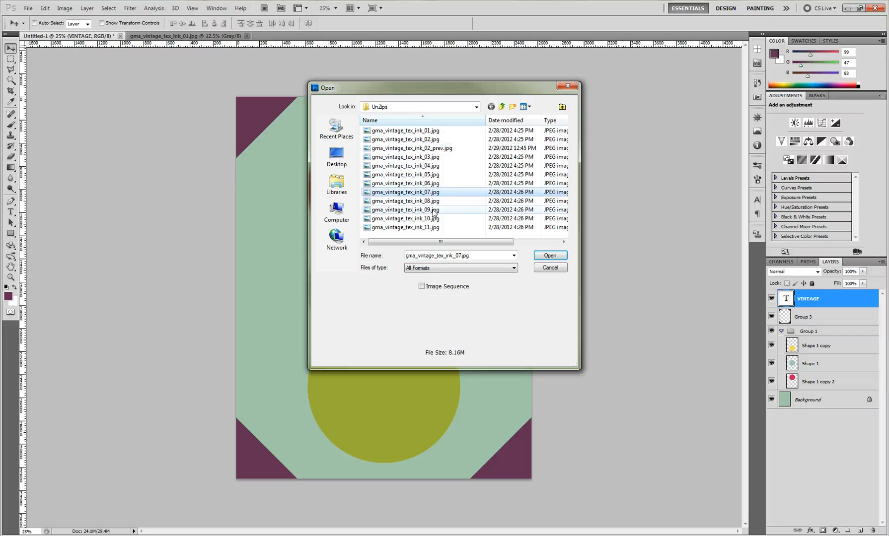
click(404, 218)
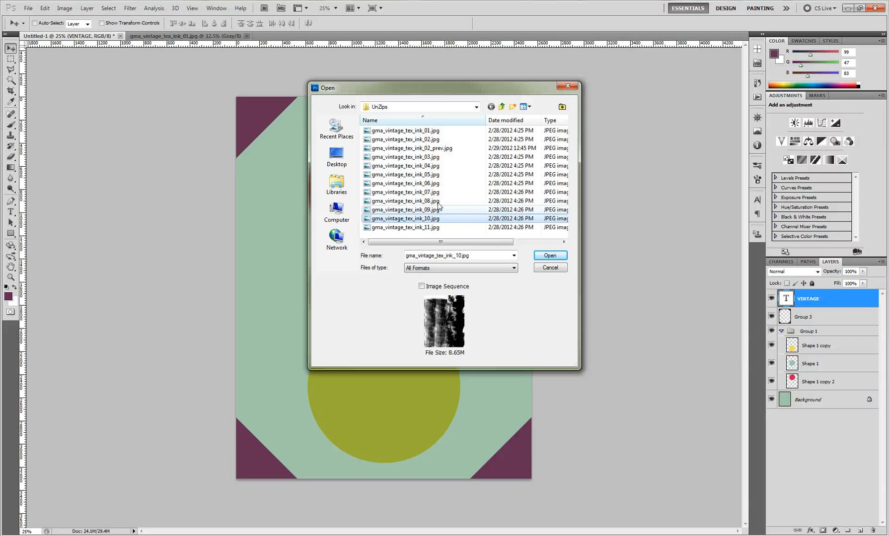
click(405, 131)
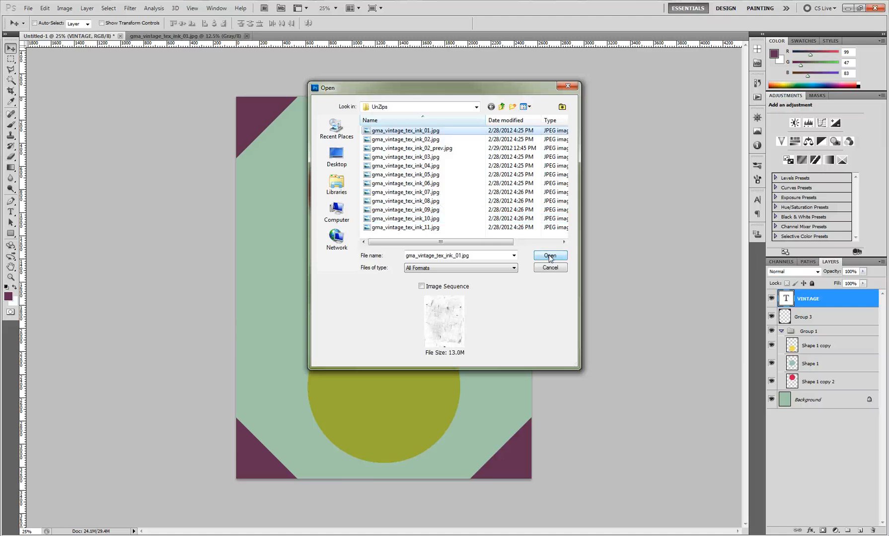
click(549, 256)
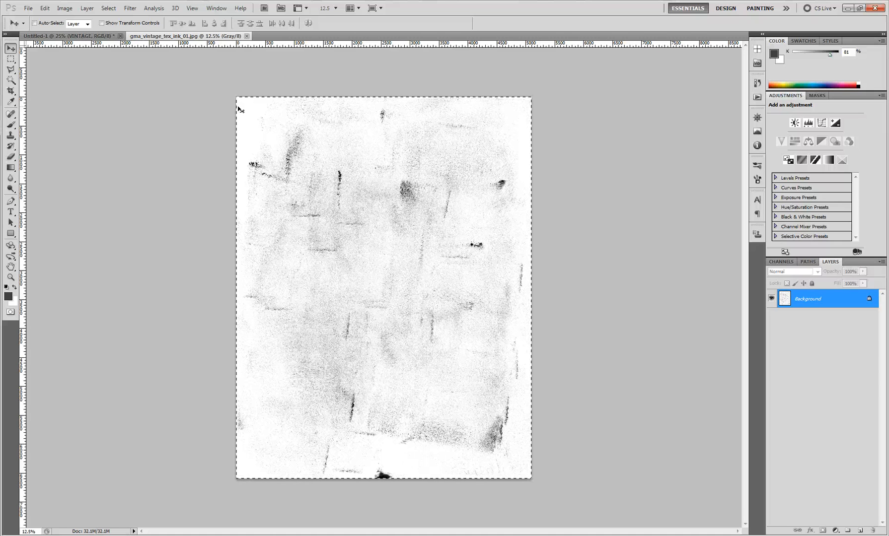
Back in the poster, set the yellow circle layer (Shape 1 copy) to Multiply
click(73, 36)
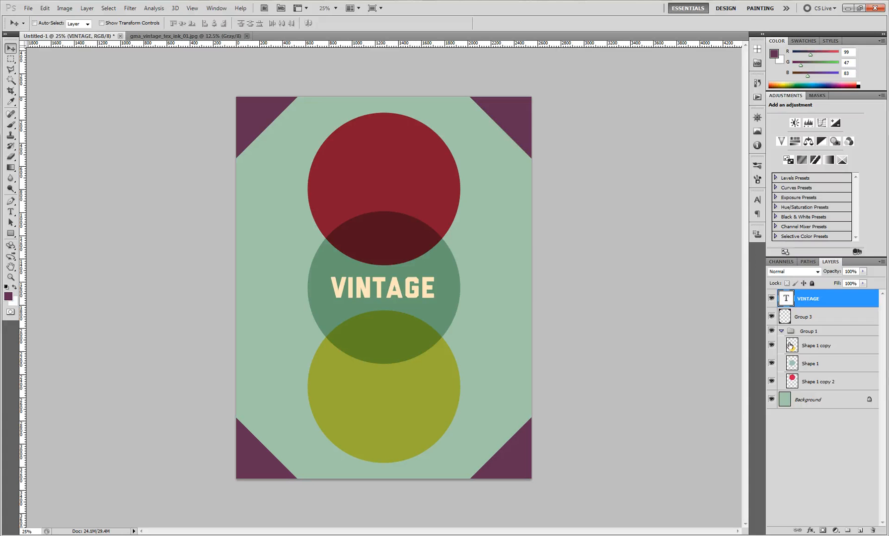
click(817, 345)
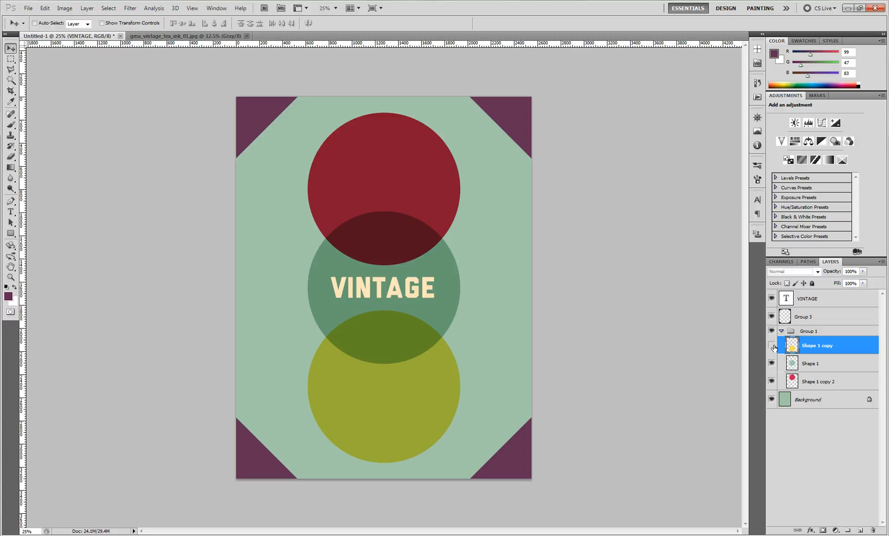
click(793, 271)
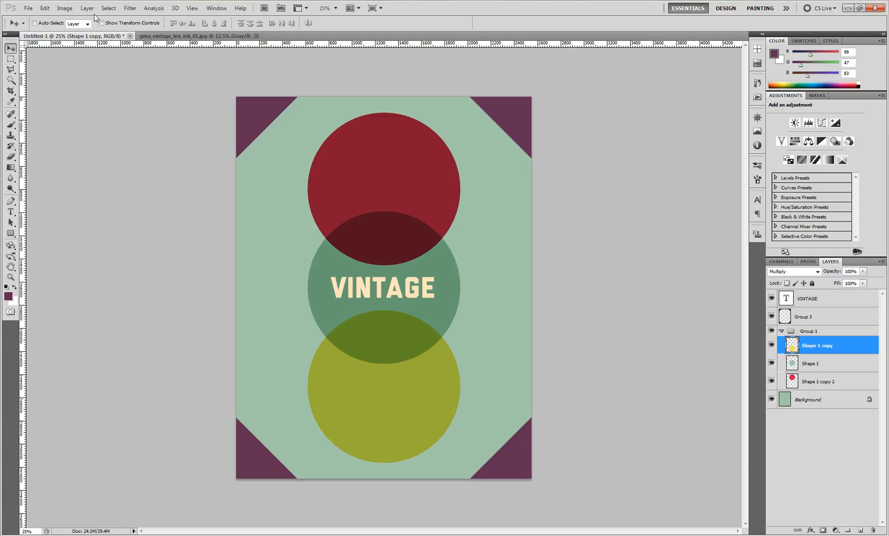
click(87, 7)
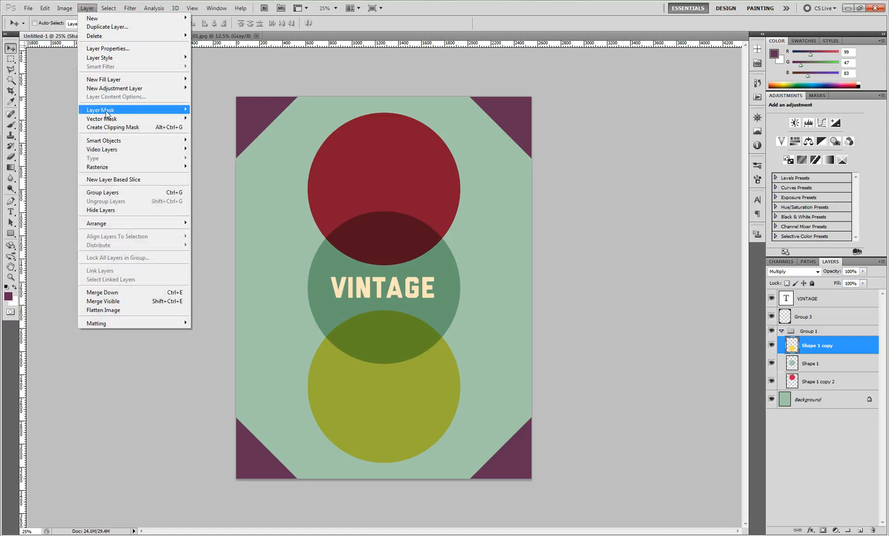
Add a Reveal All layer mask to the yellow circle layer
click(101, 110)
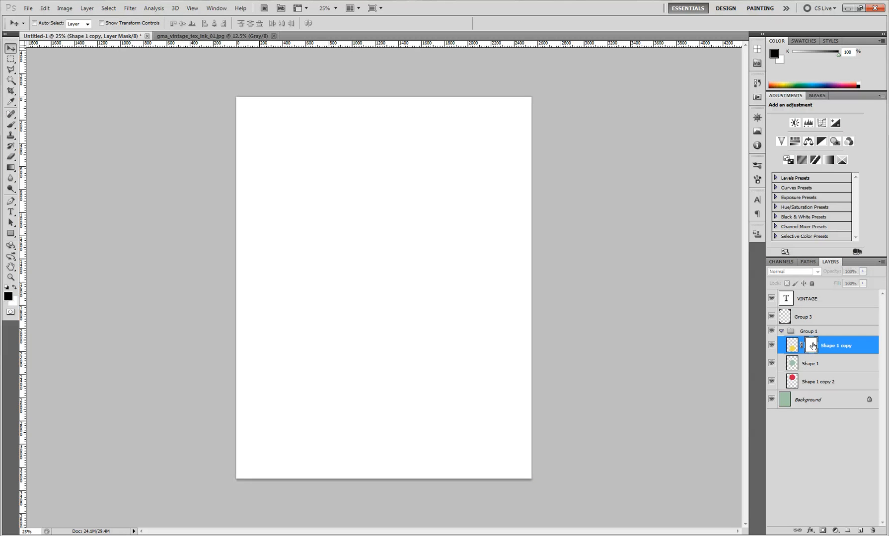
mouse_move(811, 345)
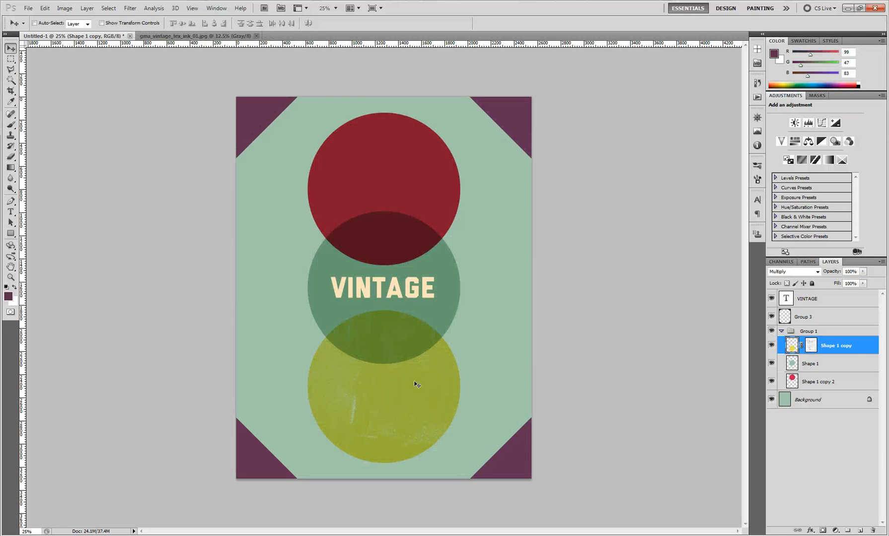
mouse_move(426, 372)
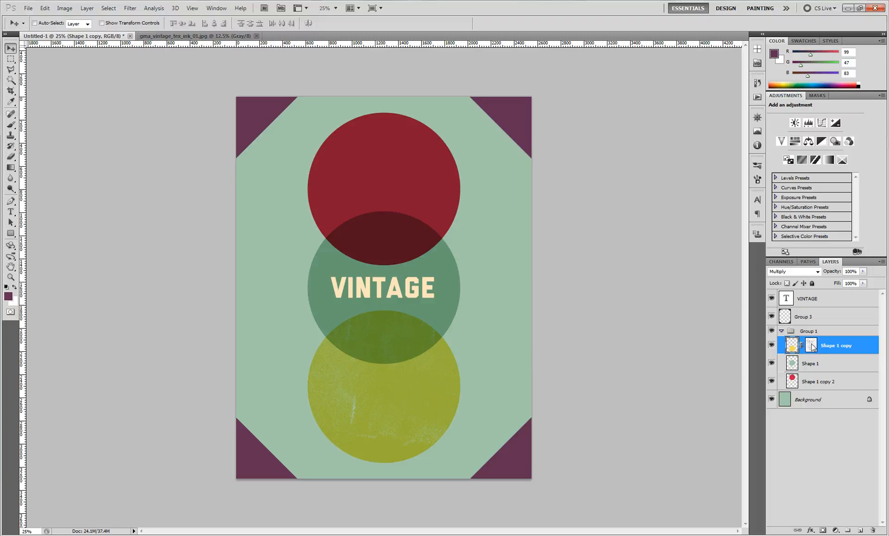
Select the yellow circle's ink-texture layer mask
click(812, 345)
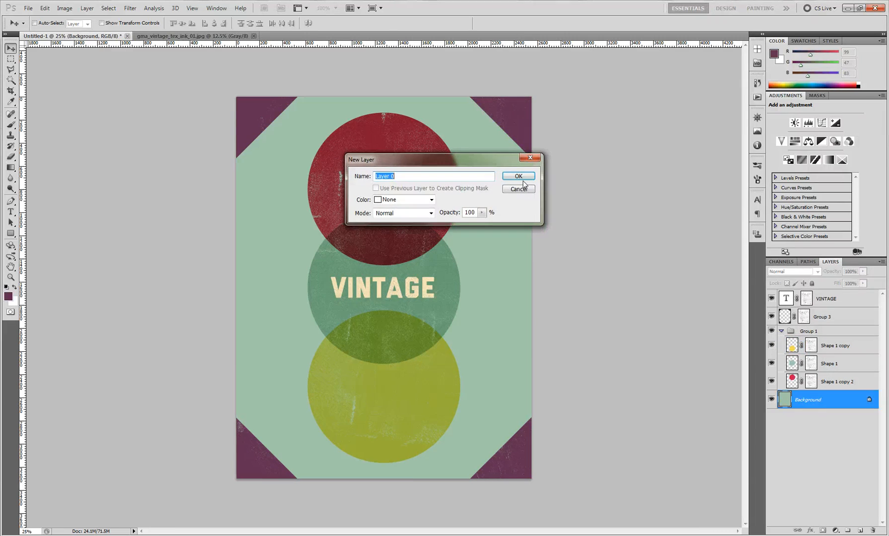
Convert Background into Layer 0 and set the foreground colour to muted green
click(516, 177)
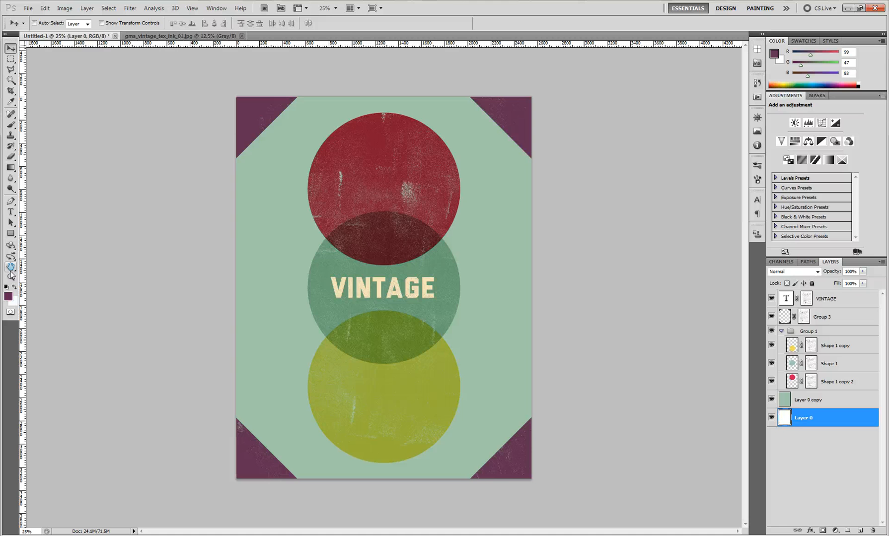
click(810, 400)
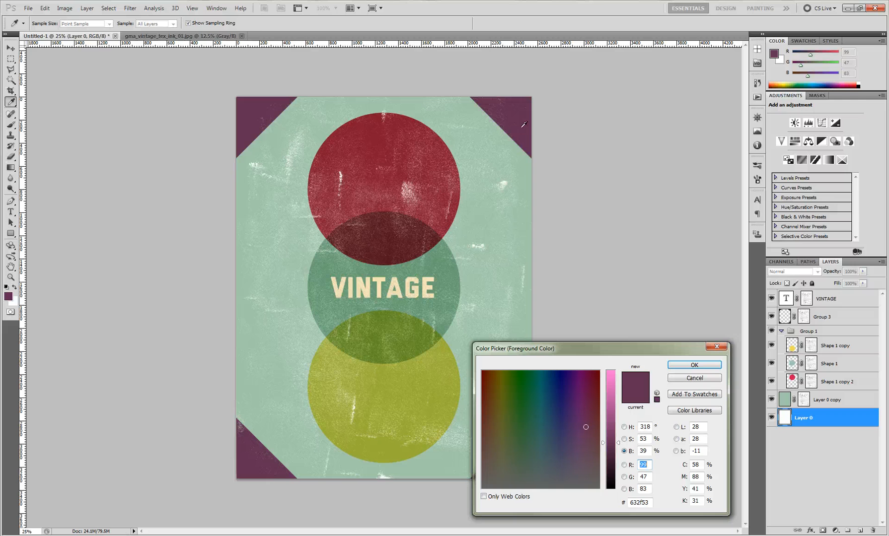
click(693, 365)
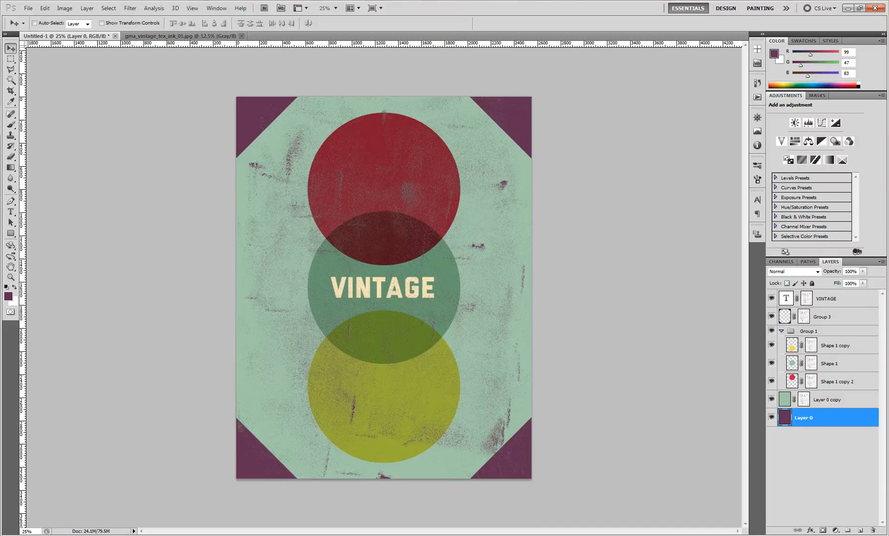
click(7, 296)
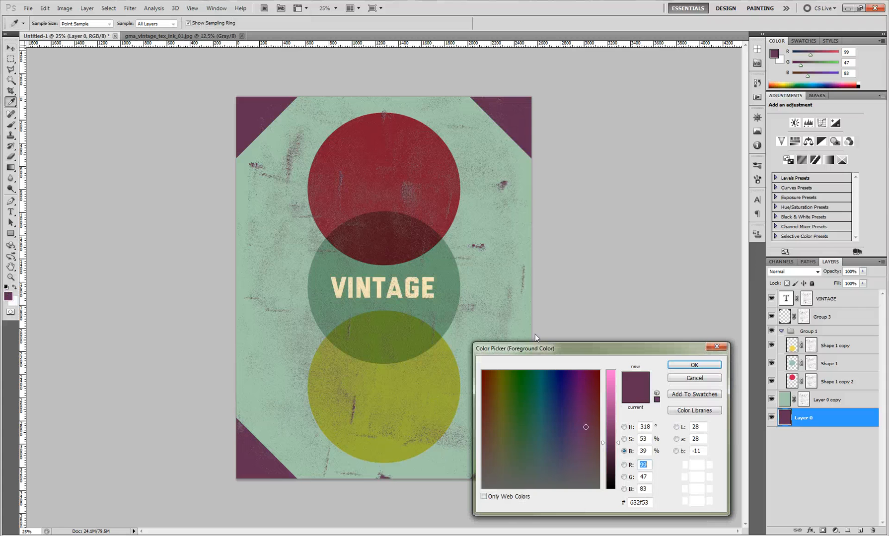
click(525, 451)
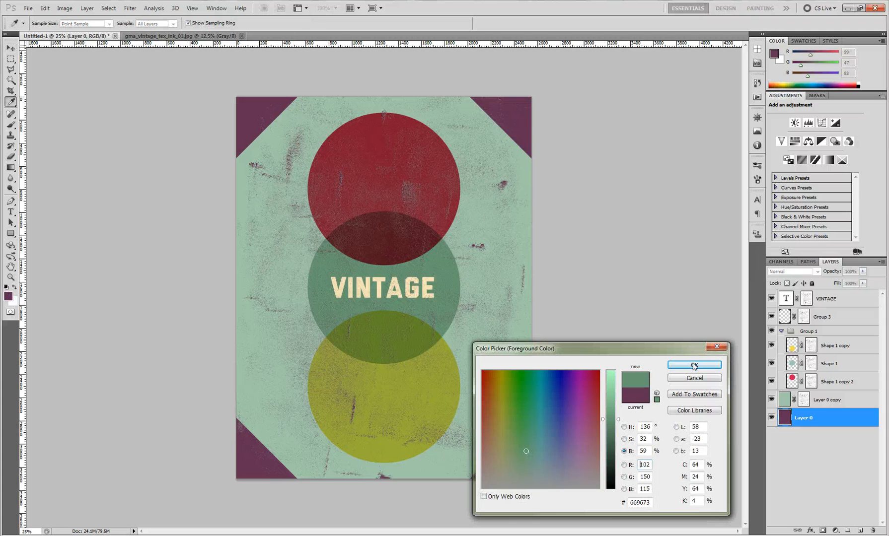
click(694, 365)
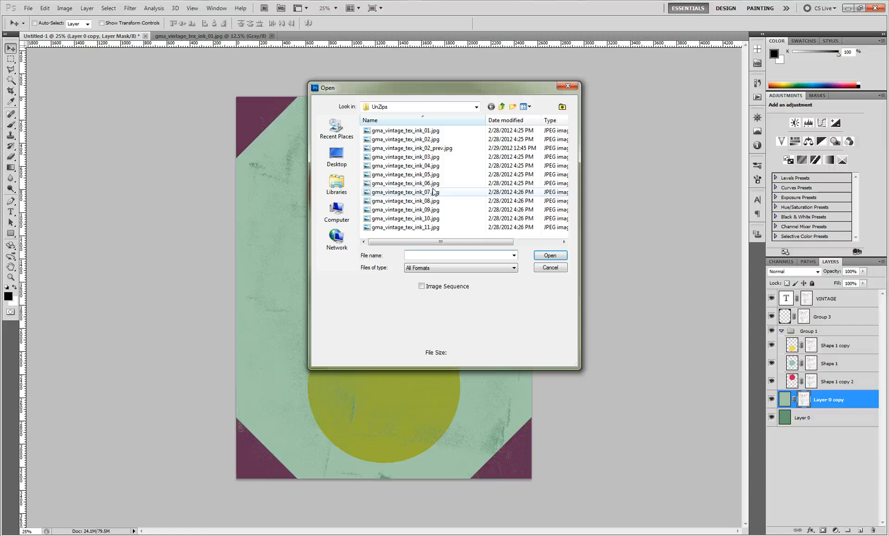
Open the ink_07 texture and marquee-select its large dark ink area
click(404, 183)
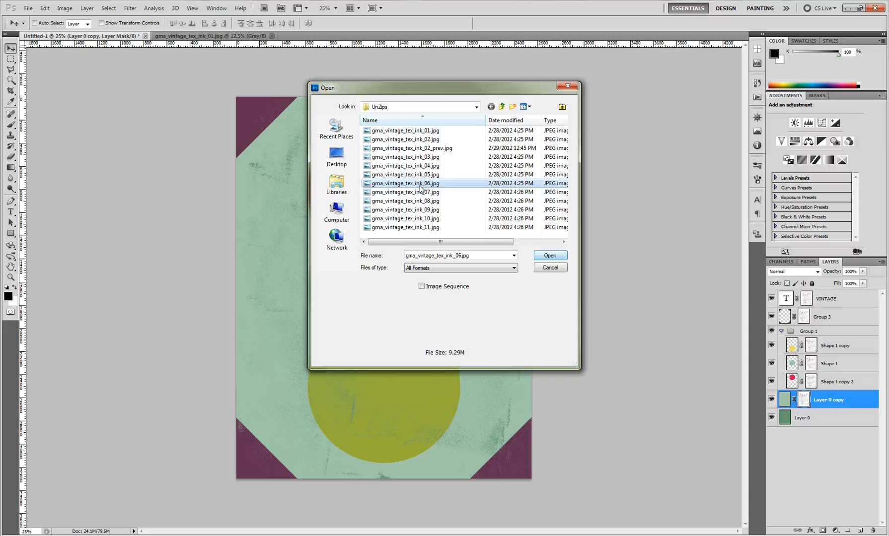
click(549, 267)
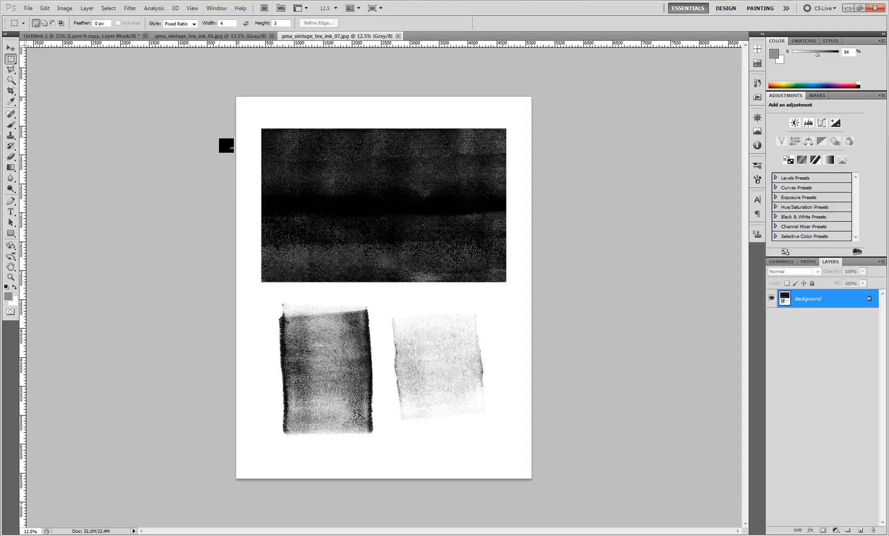
drag(262, 128, 437, 259)
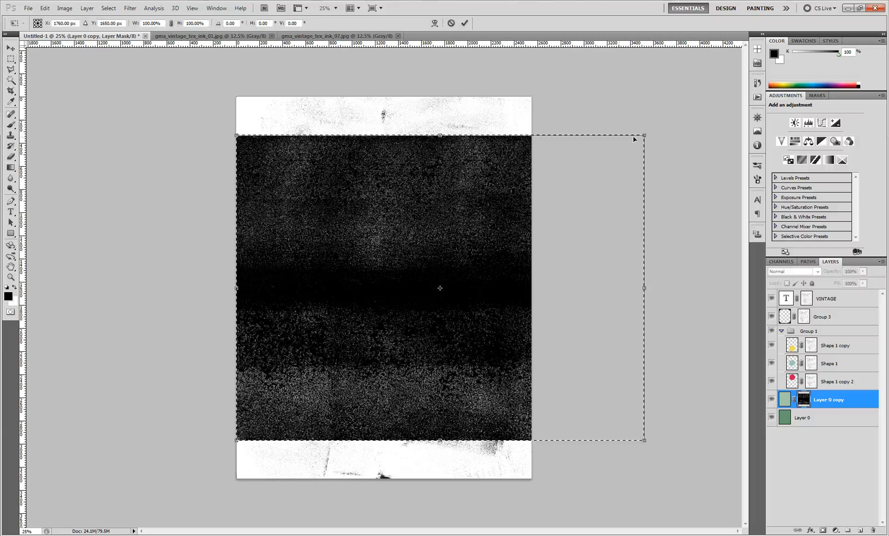
Rotate the pasted texture vertical and stretch it to cover the whole poster
drag(644, 136, 697, 96)
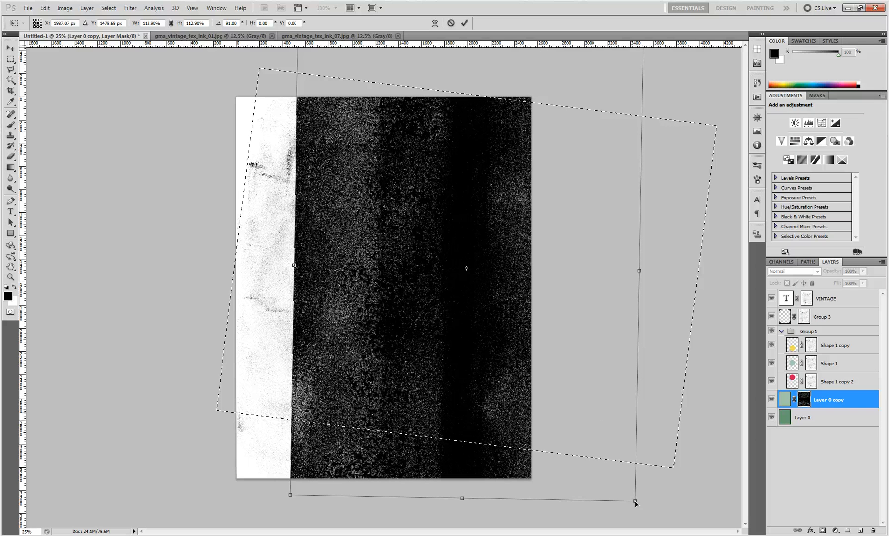
drag(635, 498, 622, 491)
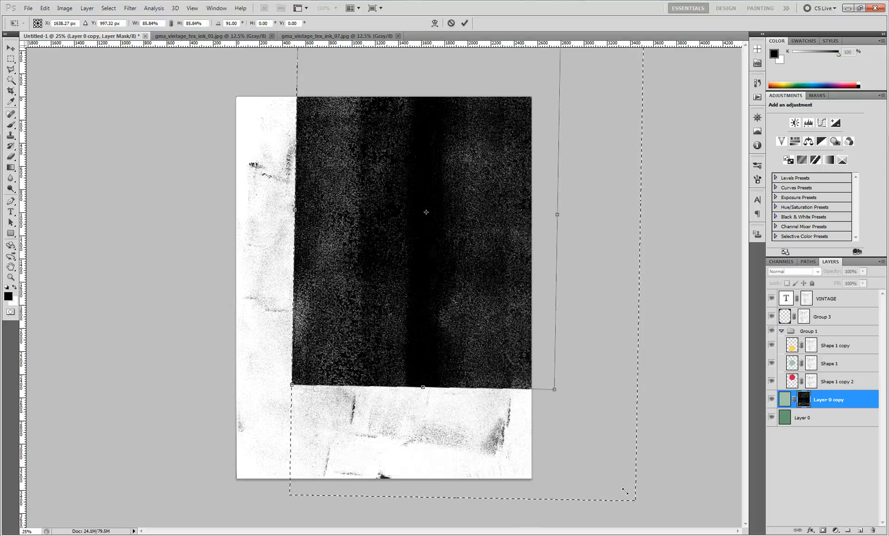
drag(425, 212, 317, 284)
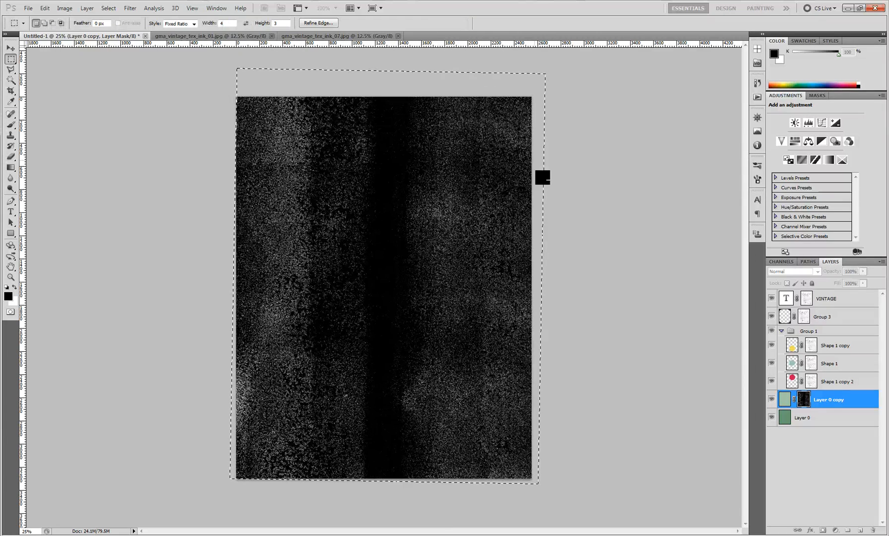
click(785, 400)
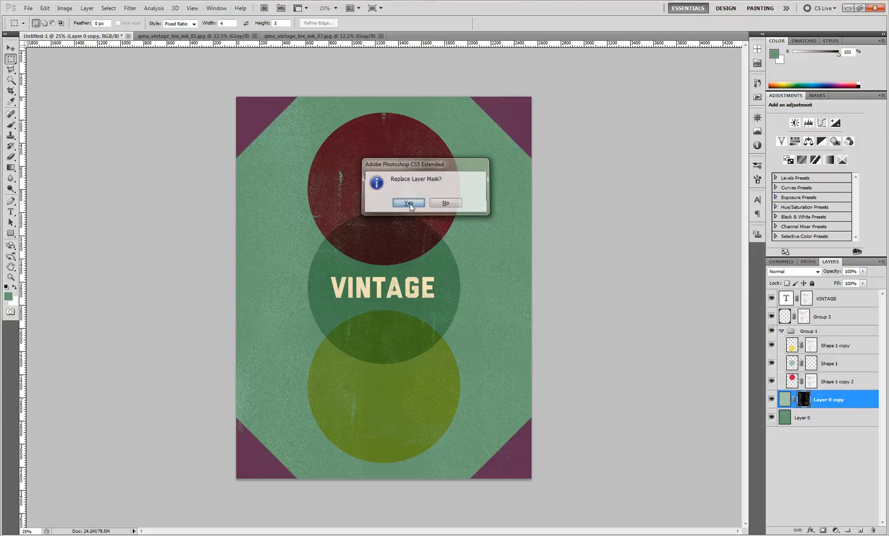
Replace Layer 0 copy's mask with the ink_07 texture and collapse Group 1
click(408, 203)
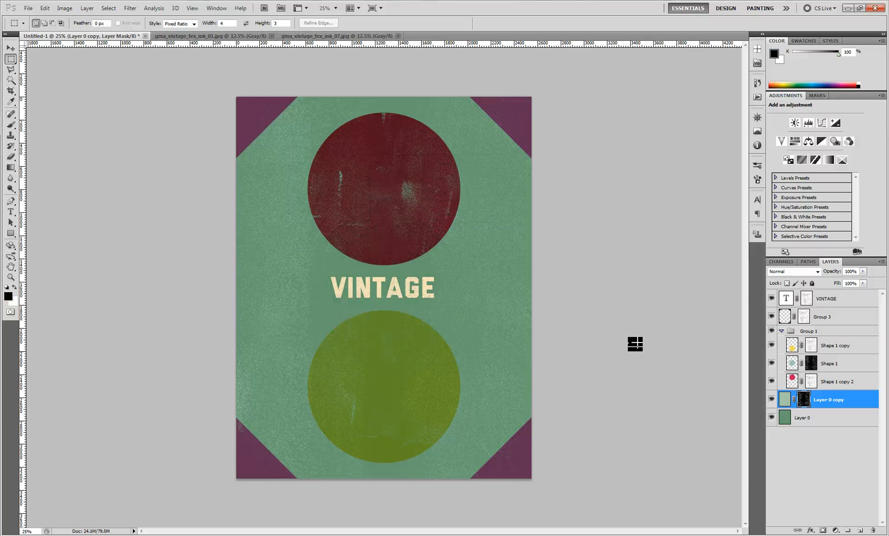
click(829, 364)
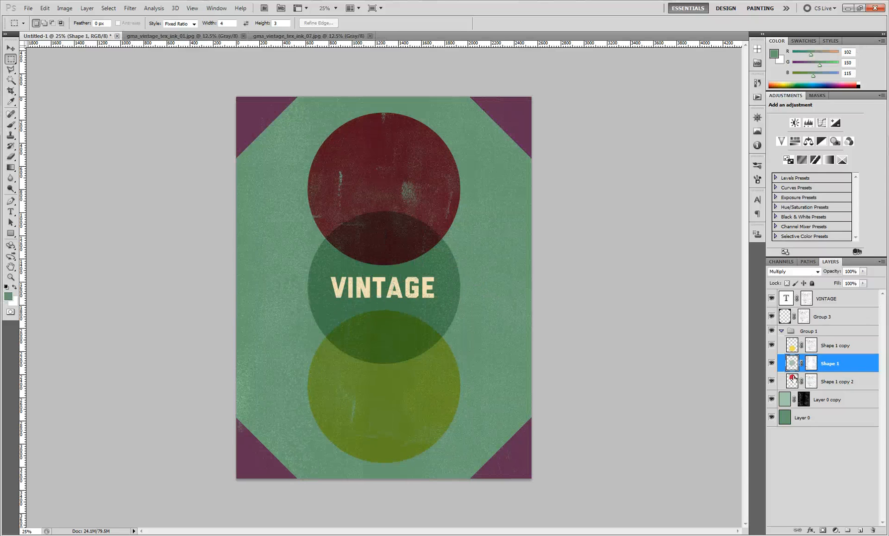
click(828, 400)
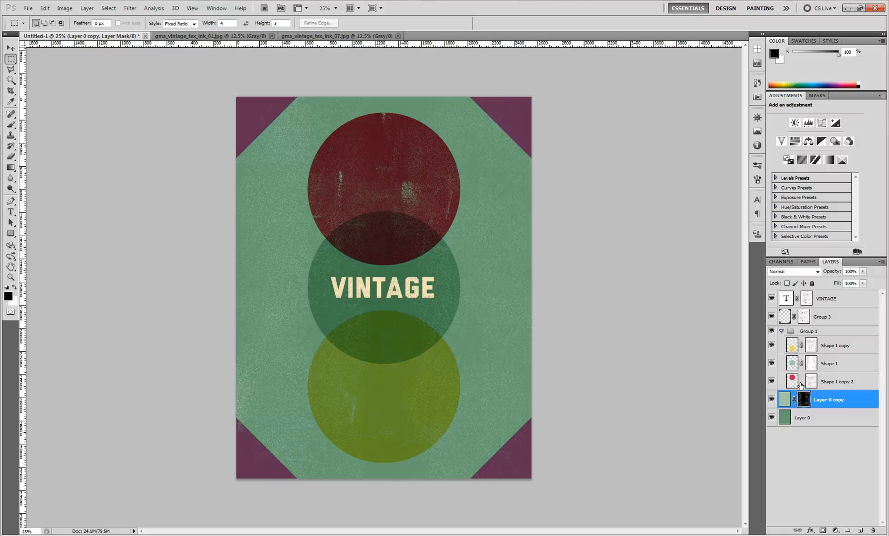
click(837, 381)
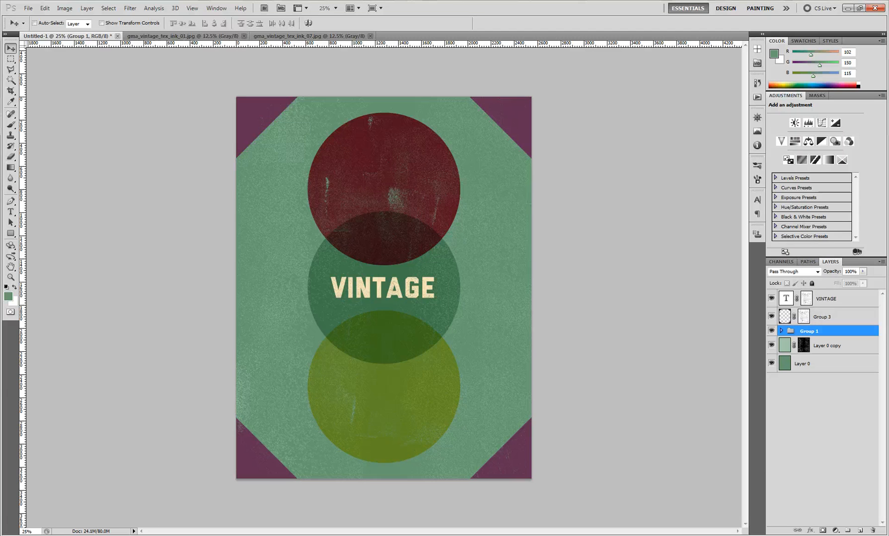
Switch to Chrome and preview several ink textures in the pack's gallery
key(alt+tab)
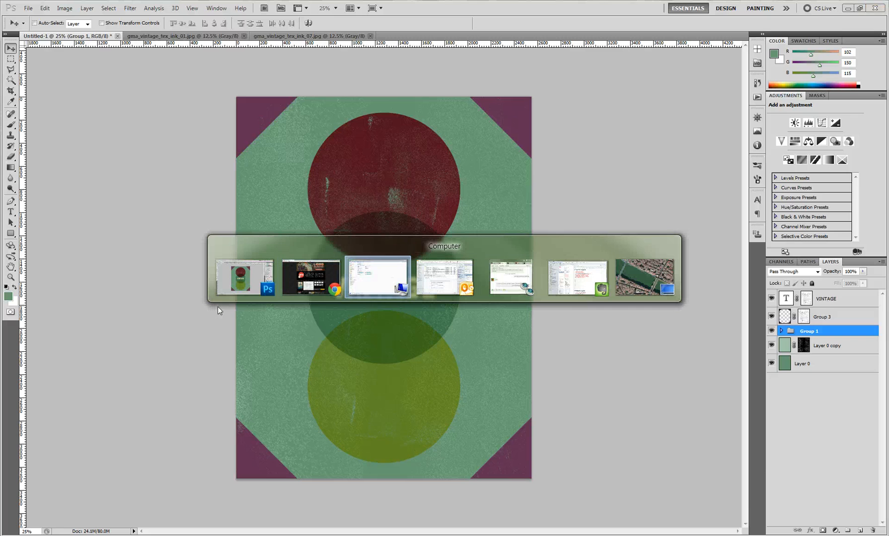
click(377, 277)
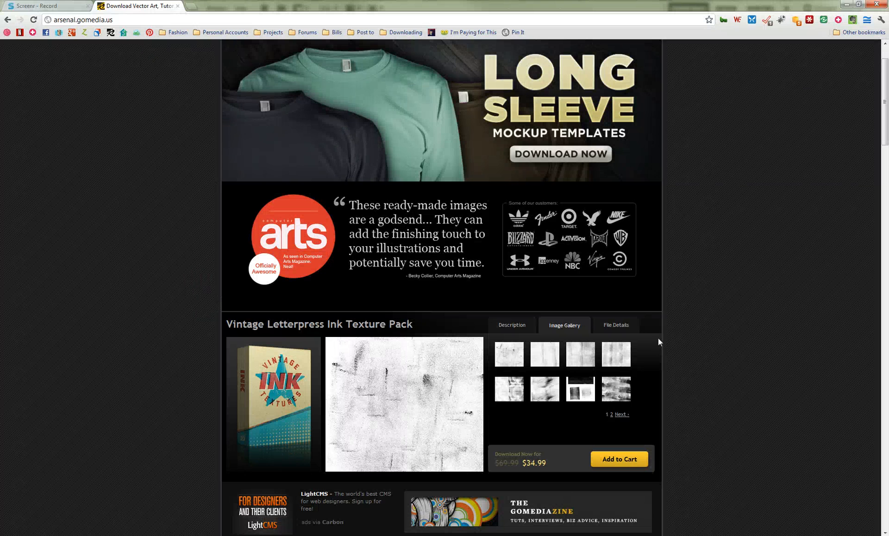
click(616, 389)
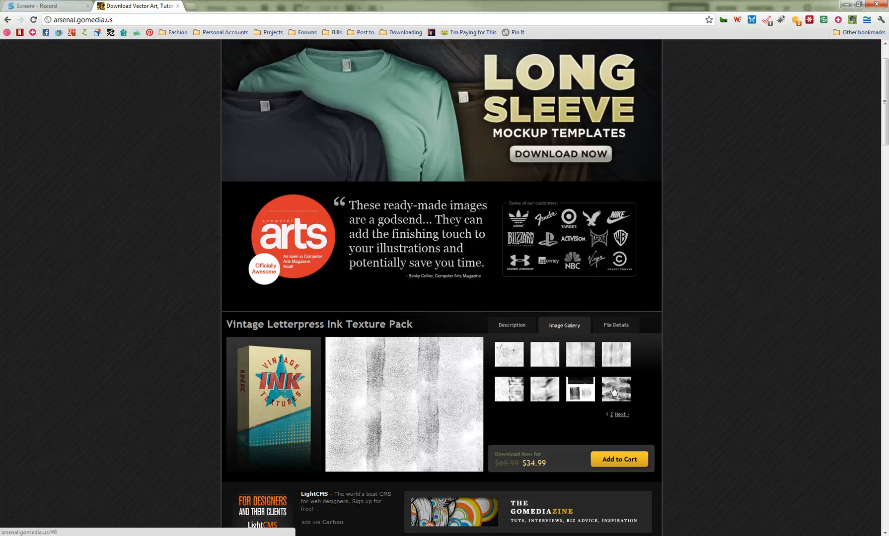
click(580, 389)
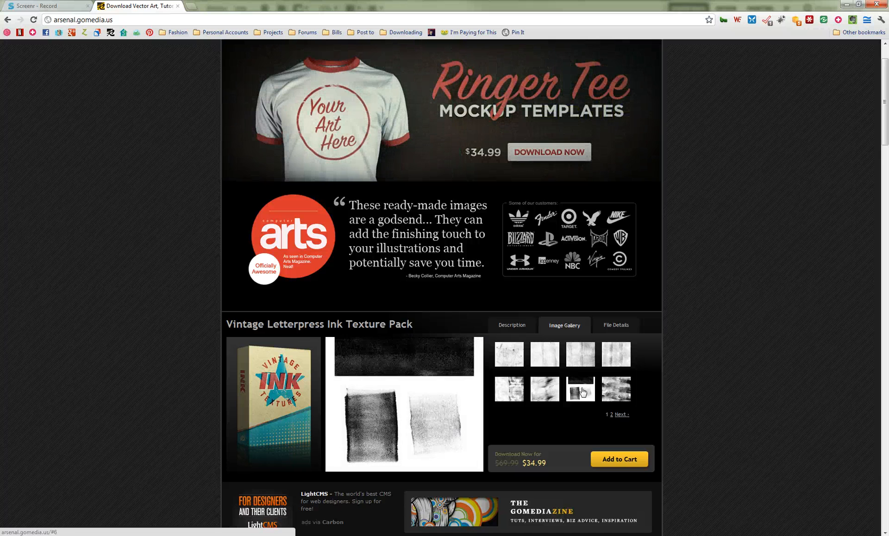
click(580, 389)
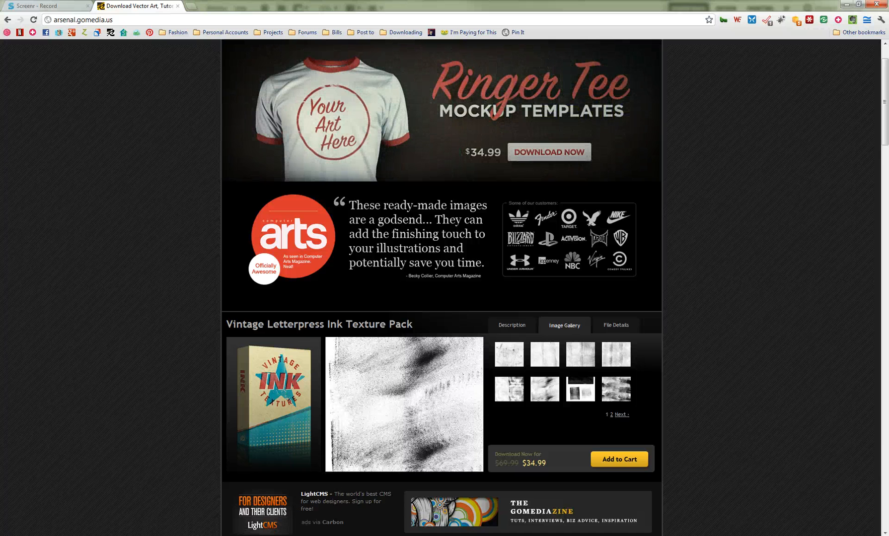